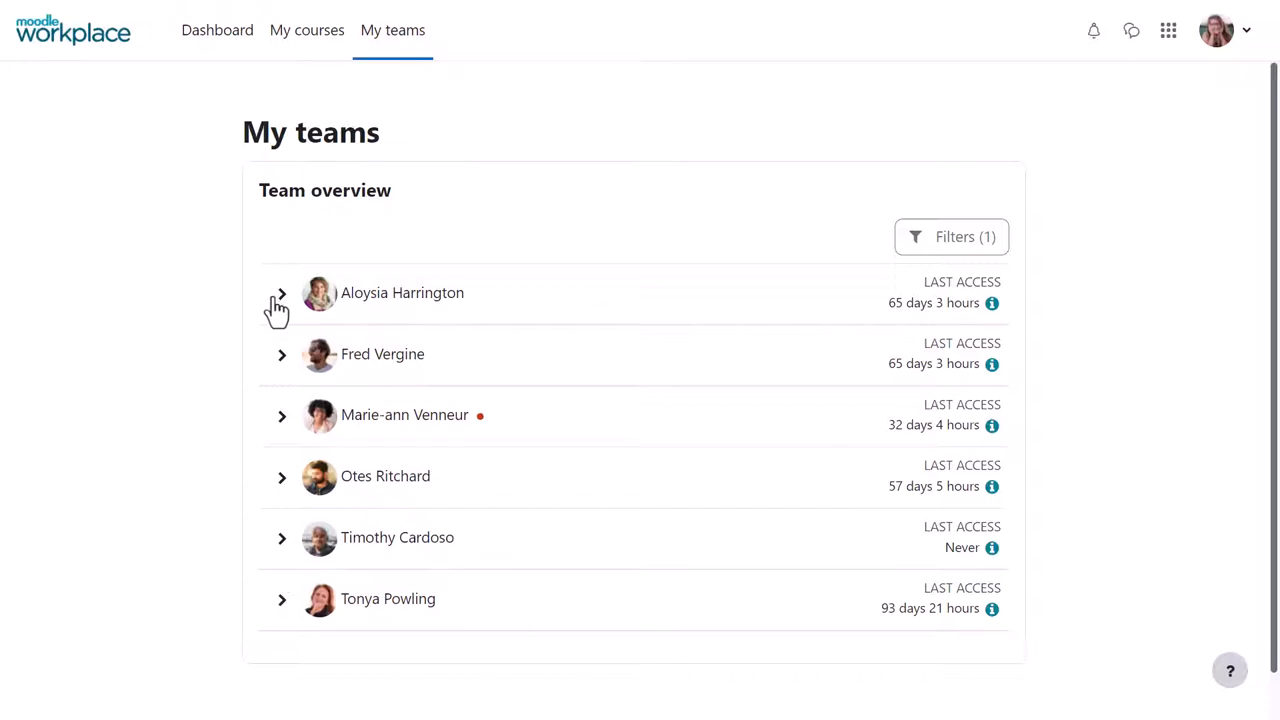
left_click(280, 292)
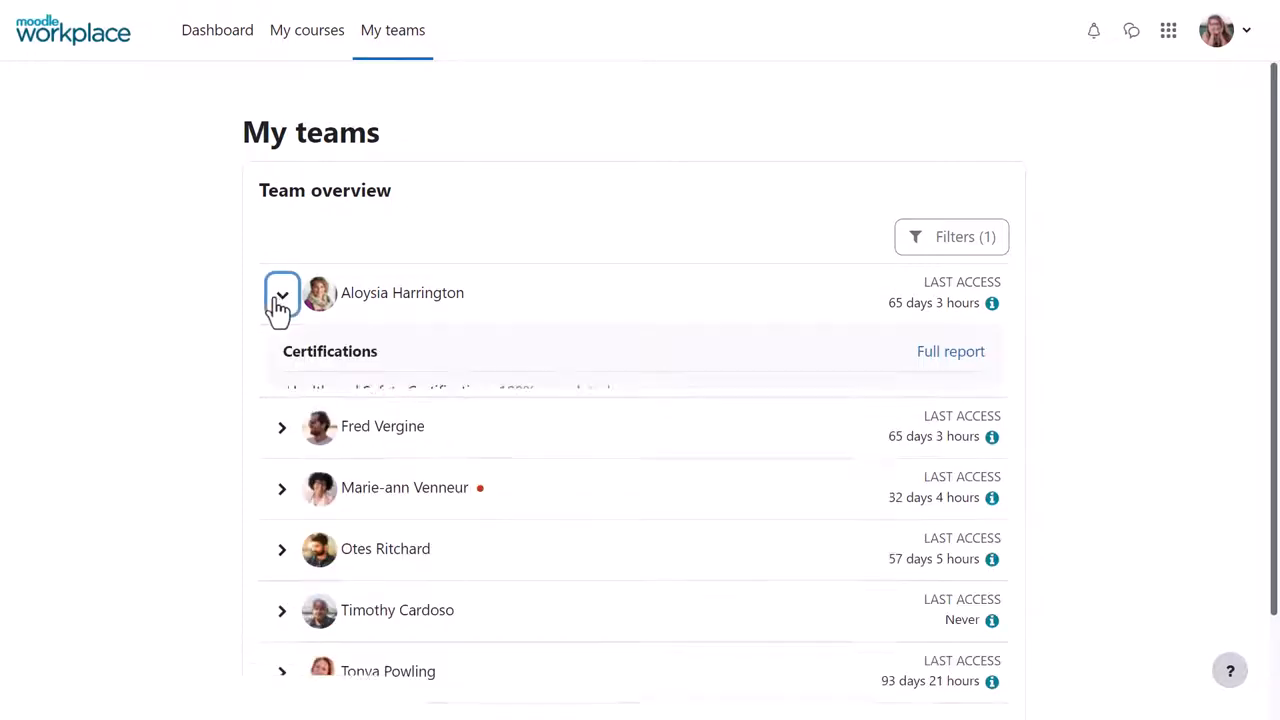
left_click(282, 292)
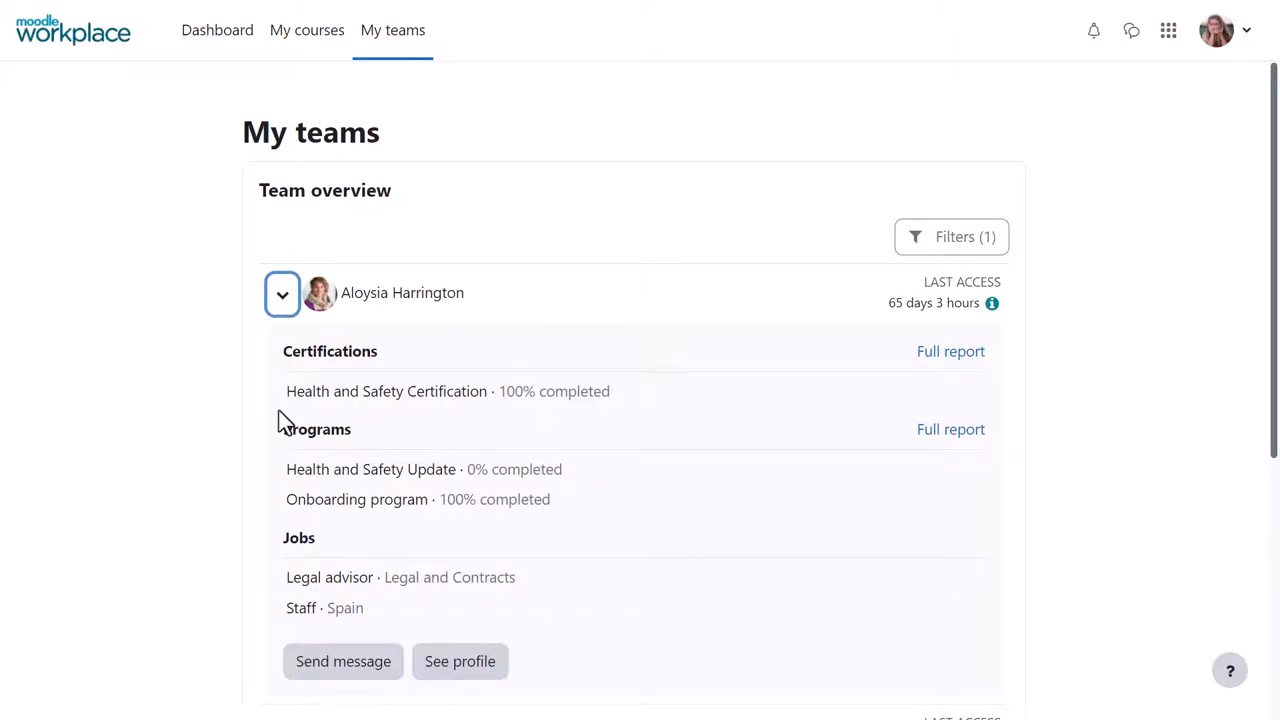
mouse_move(288, 444)
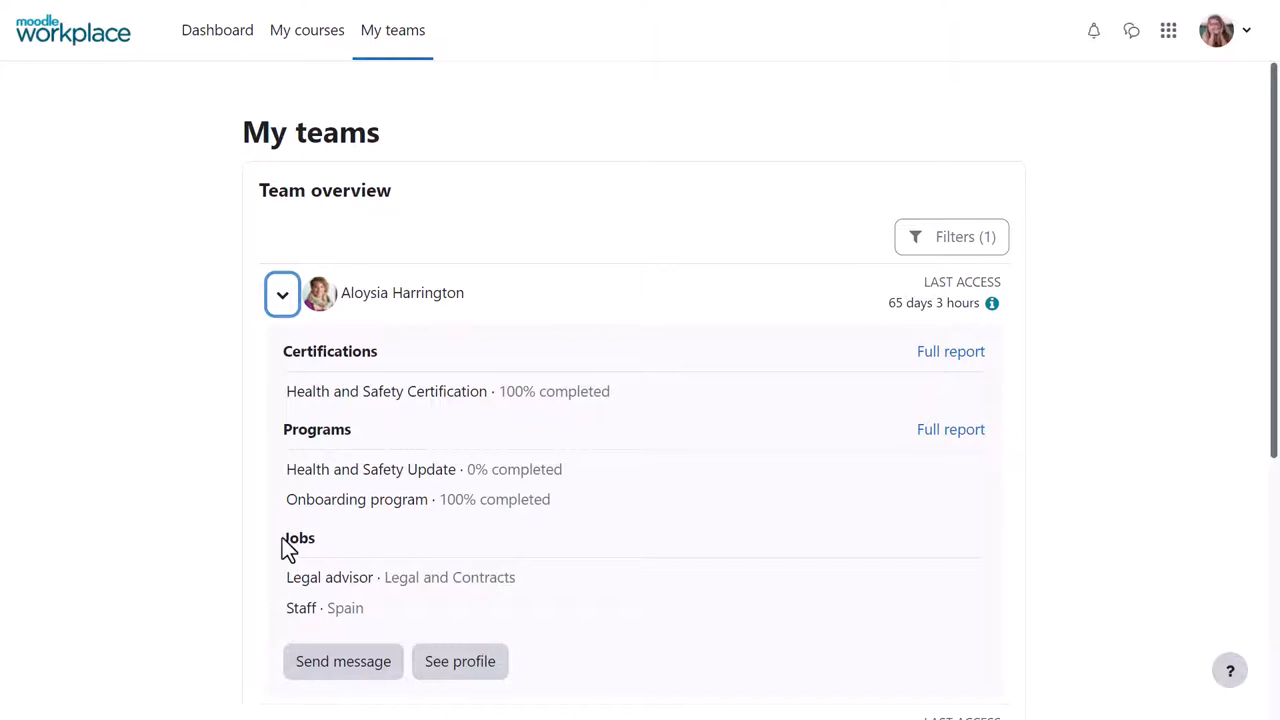
mouse_move(950, 428)
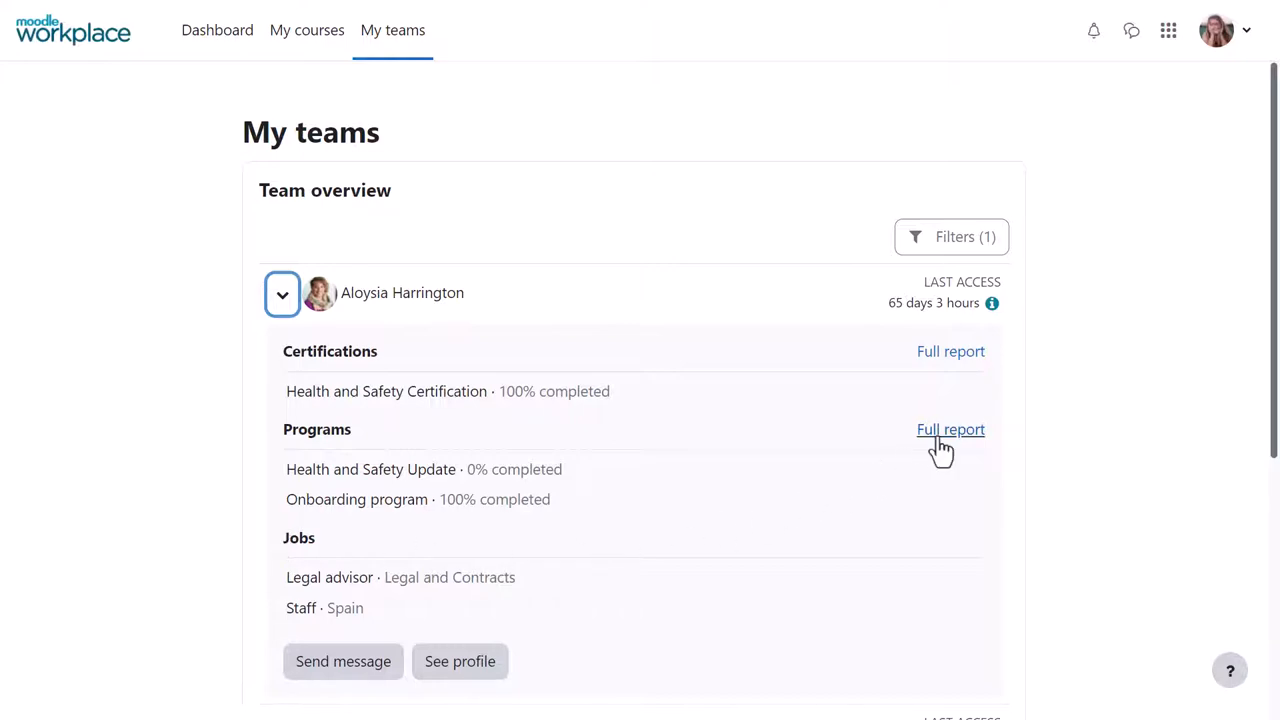
left_click(950, 428)
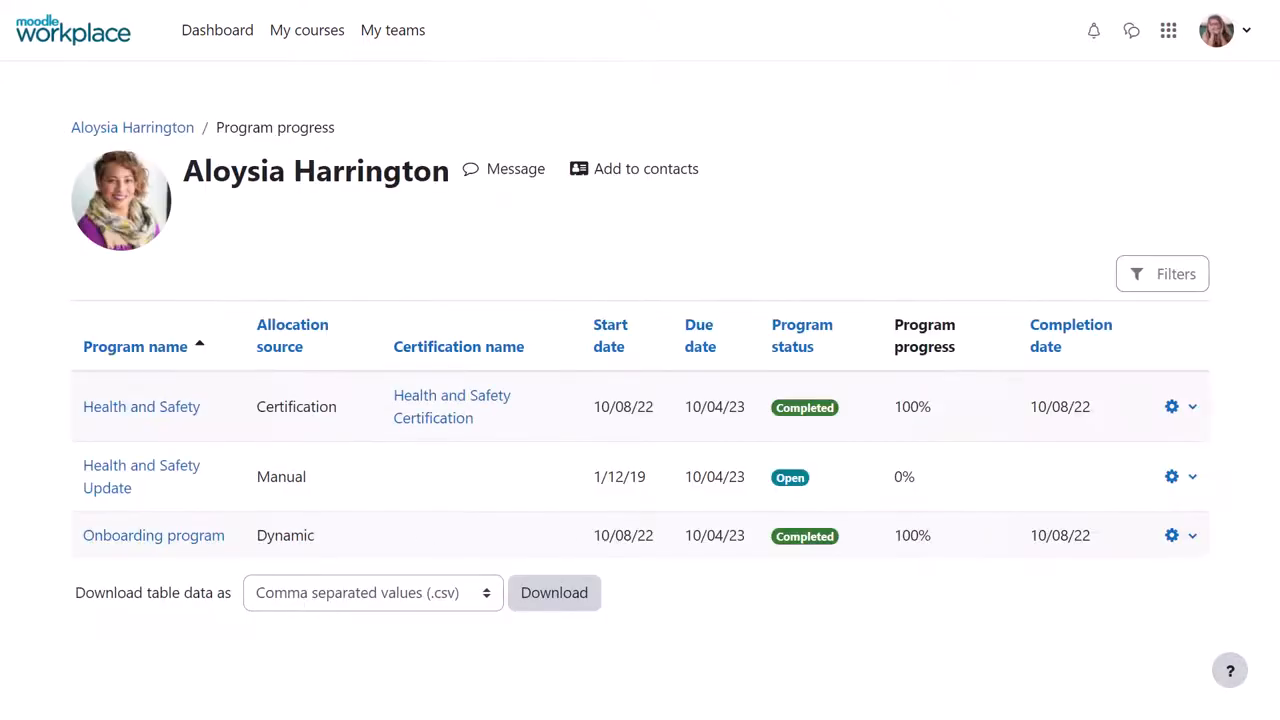
left_click(392, 30)
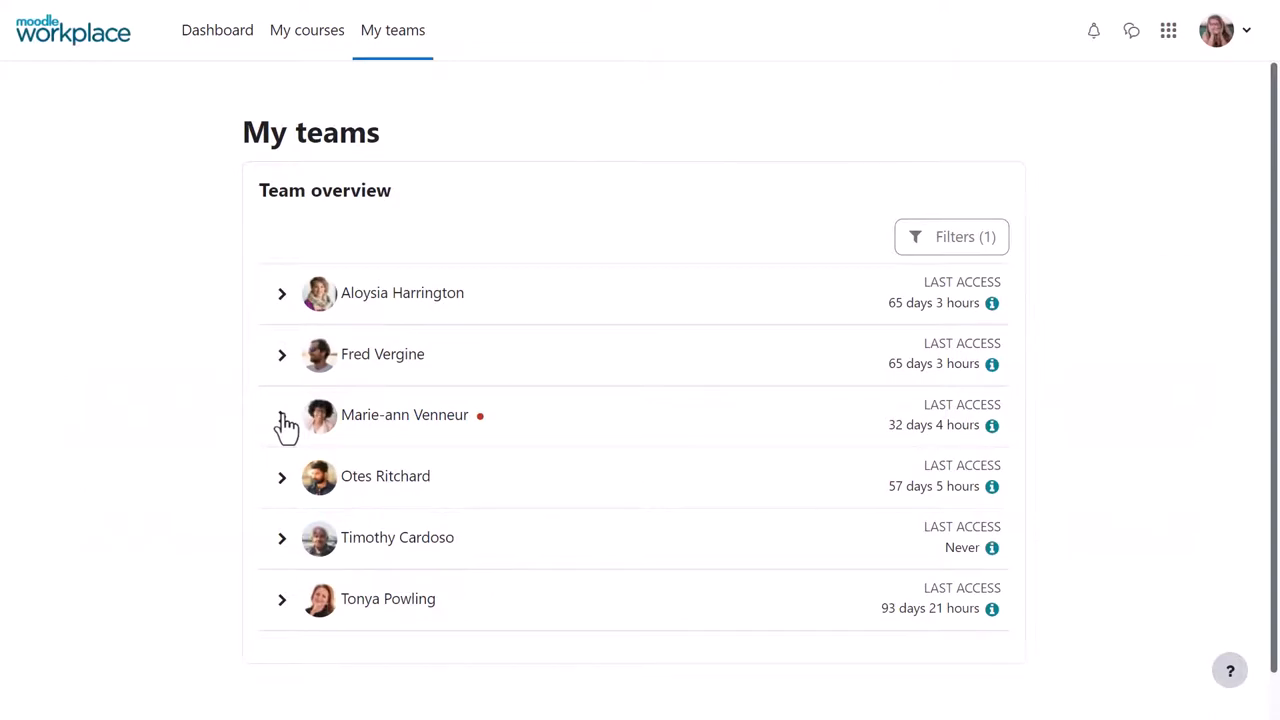
left_click(282, 414)
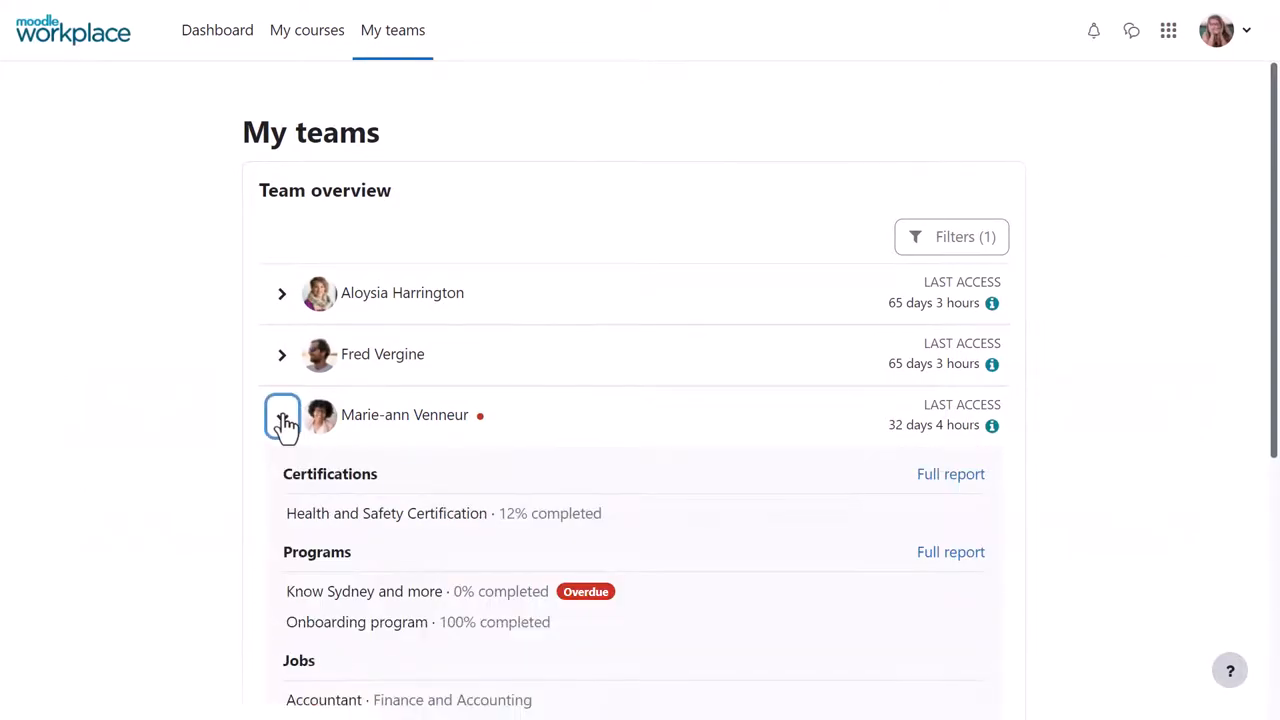
left_click(282, 414)
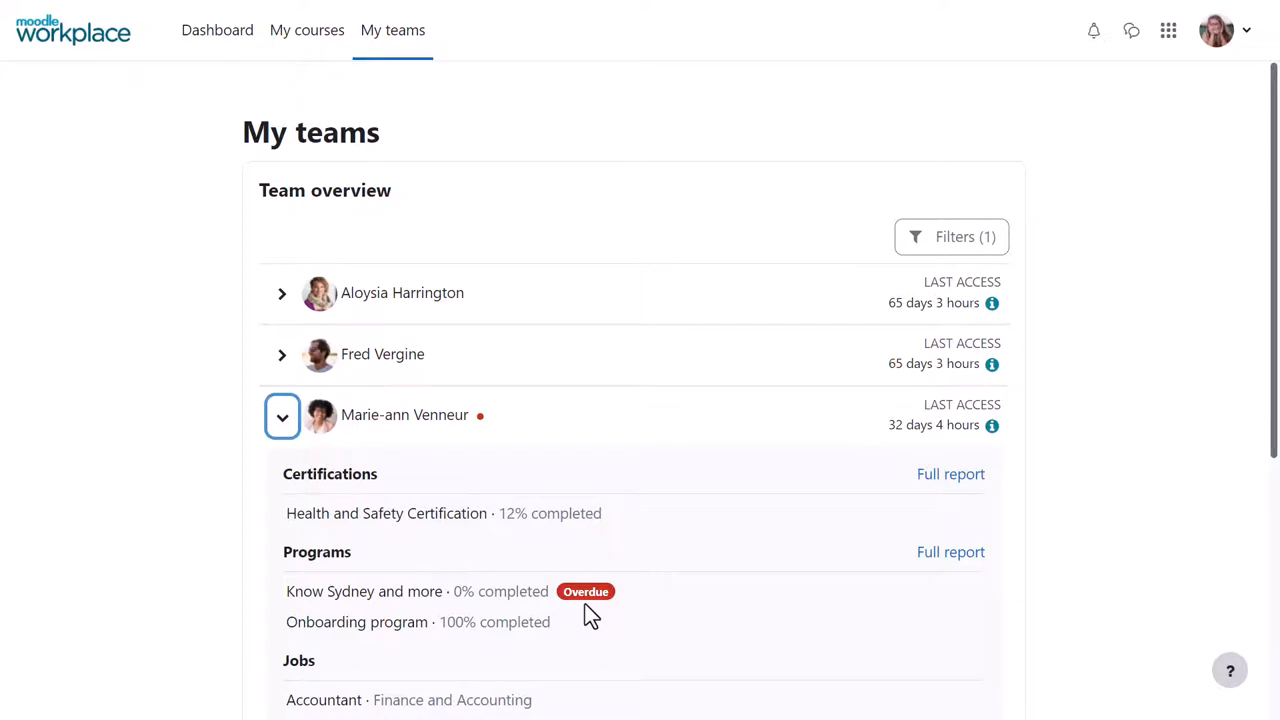
left_click(282, 414)
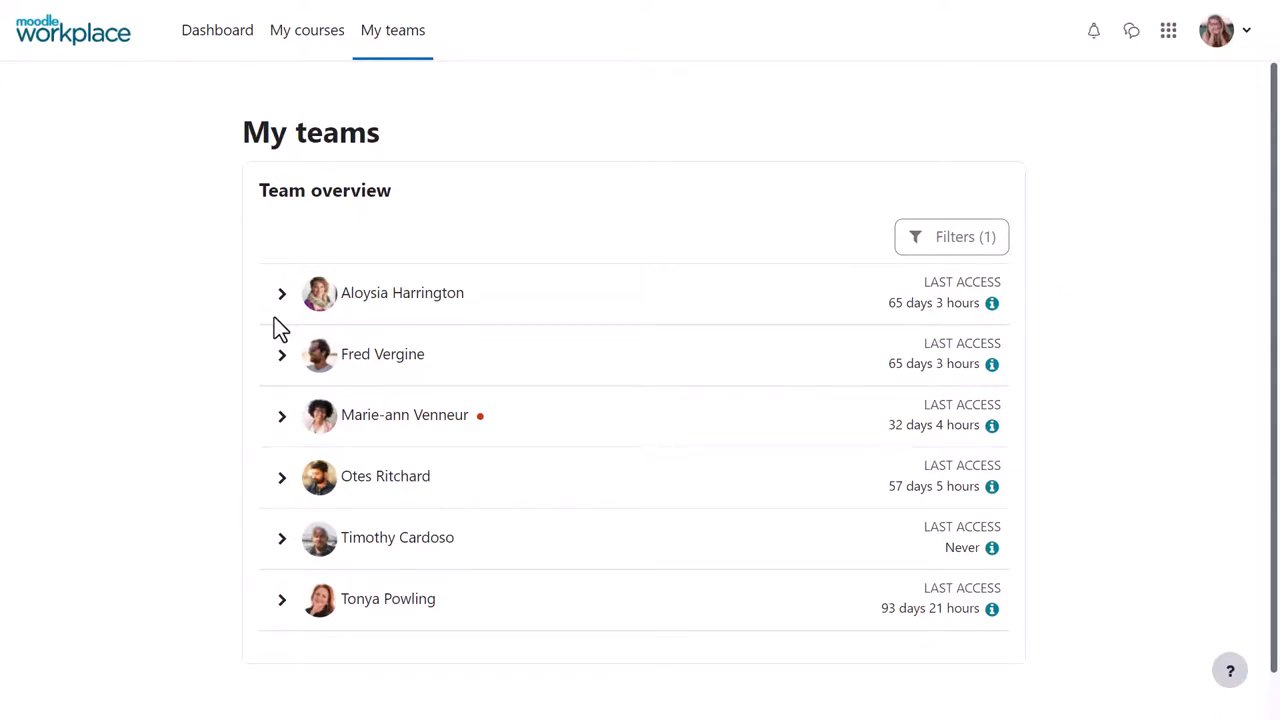
mouse_move(296, 548)
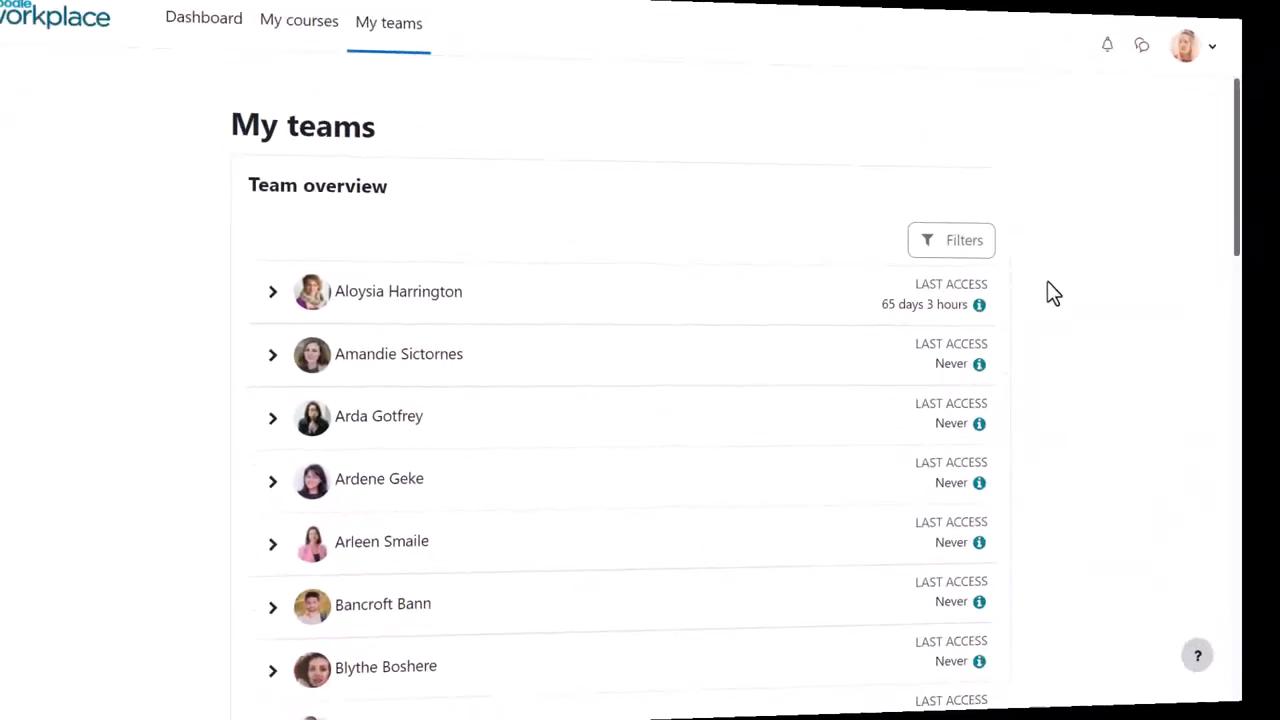
Step: Filter the team overview to 'Show my own direct reports only', leaving four members listed
scroll("down", 3)
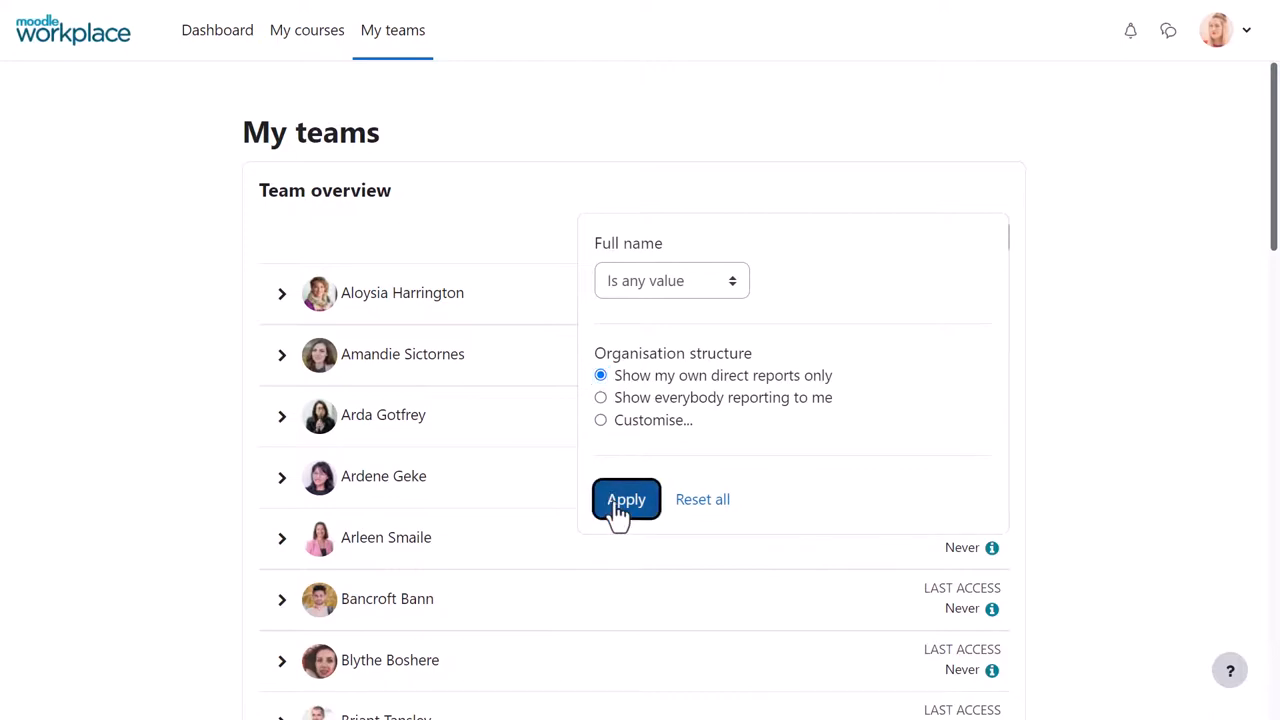
left_click(624, 500)
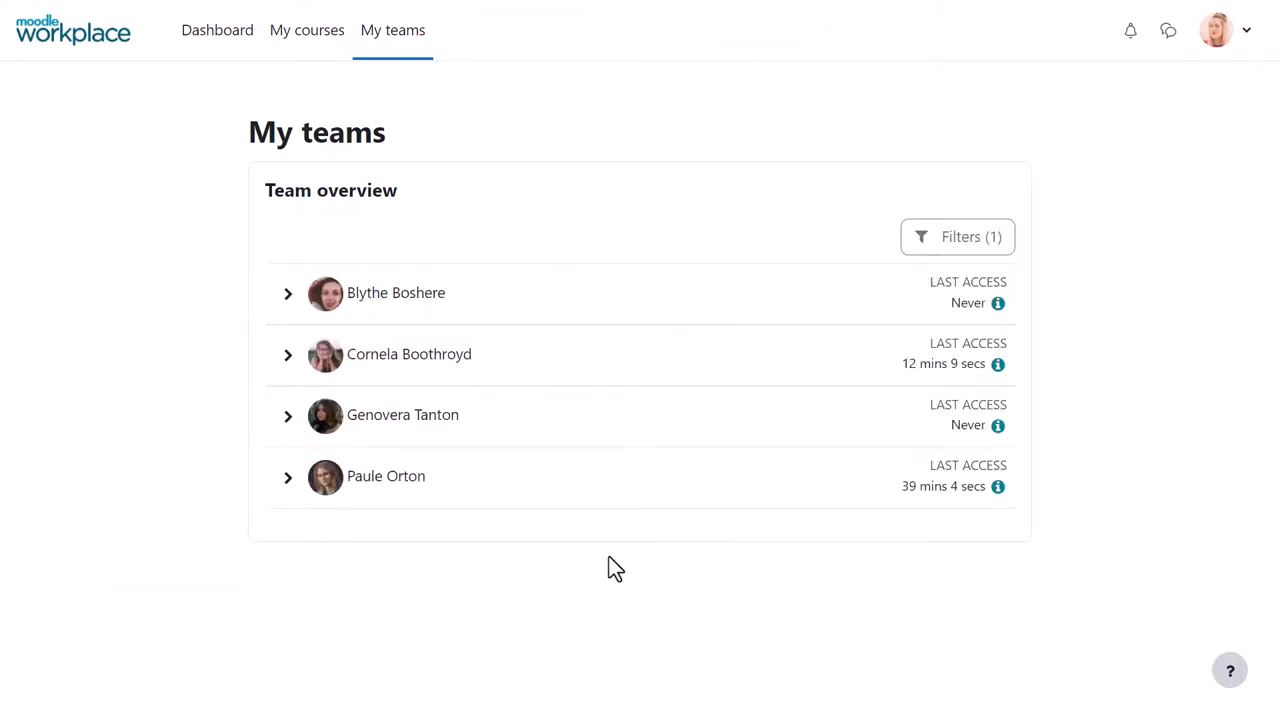